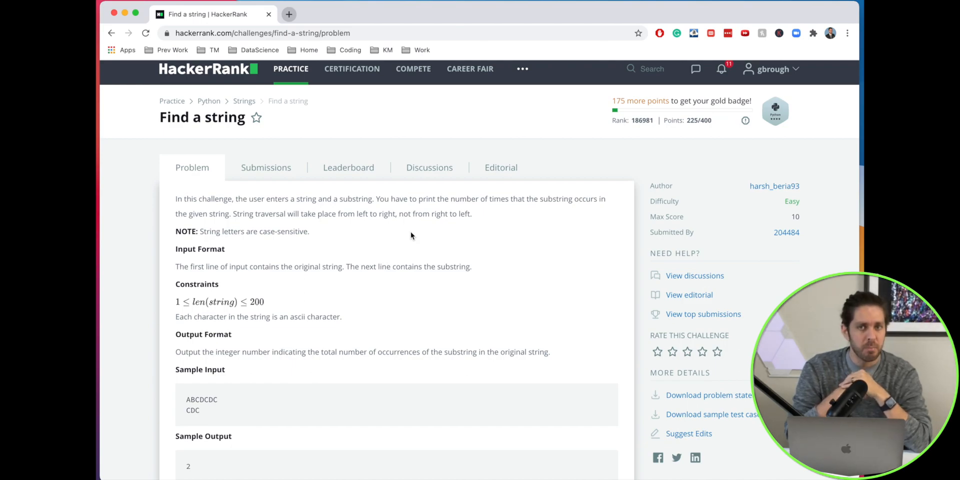
pyautogui.moveTo(306, 134)
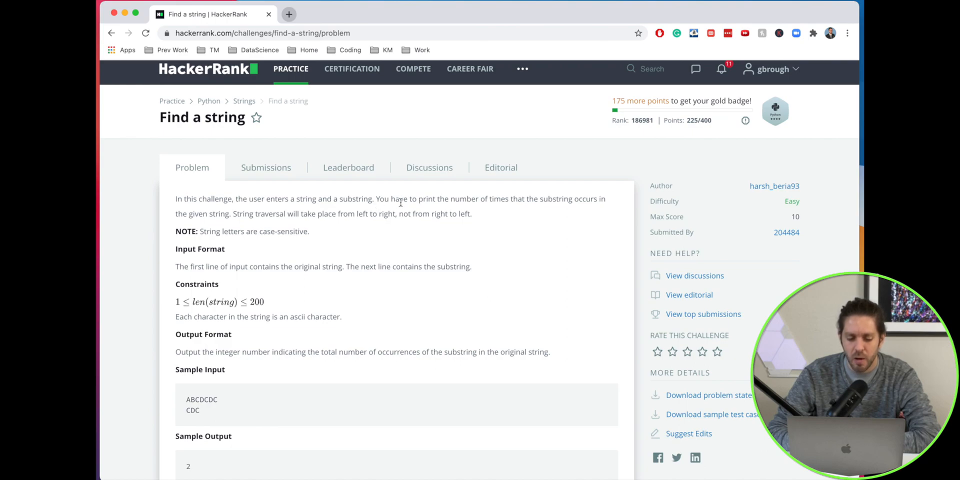
pyautogui.moveTo(536, 204)
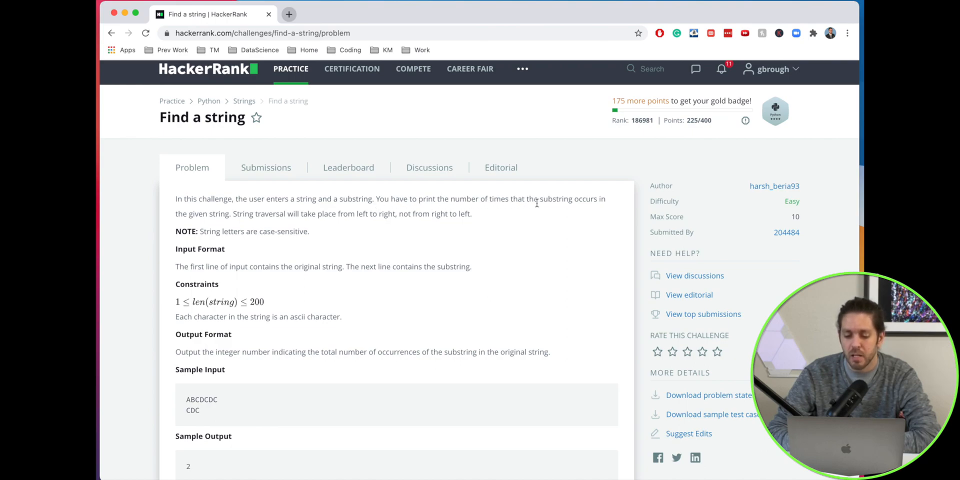
pyautogui.moveTo(312, 227)
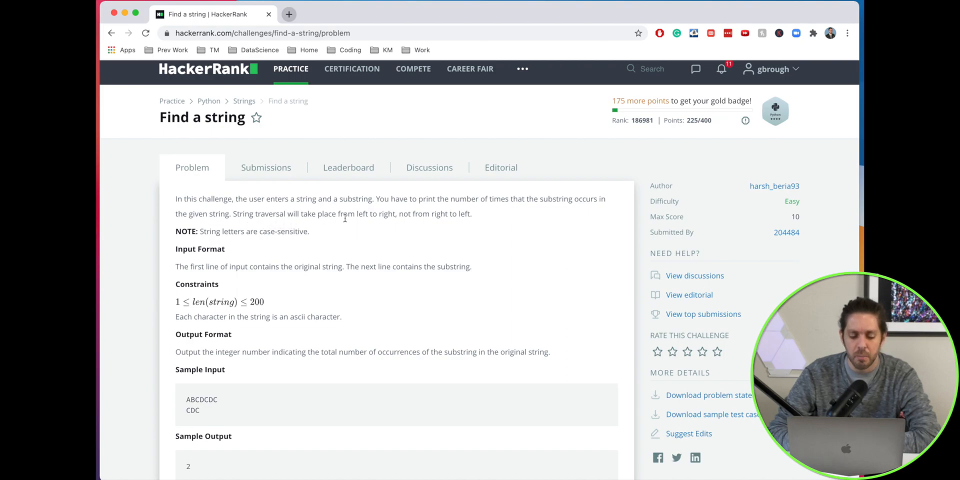
# - Highlight the traversal rule, then the input and output format descriptions in the problem statement
pyautogui.moveTo(348, 214); pyautogui.dragTo(472, 214)
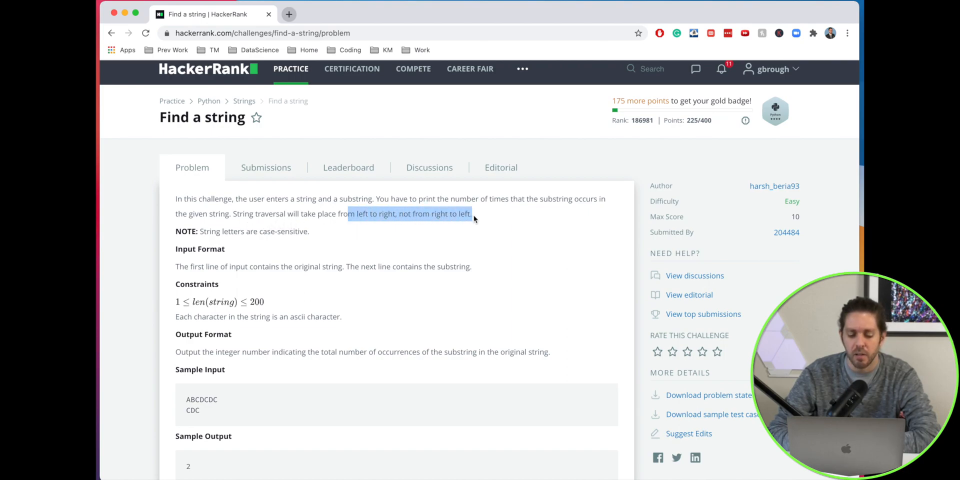
pyautogui.scroll(-3)
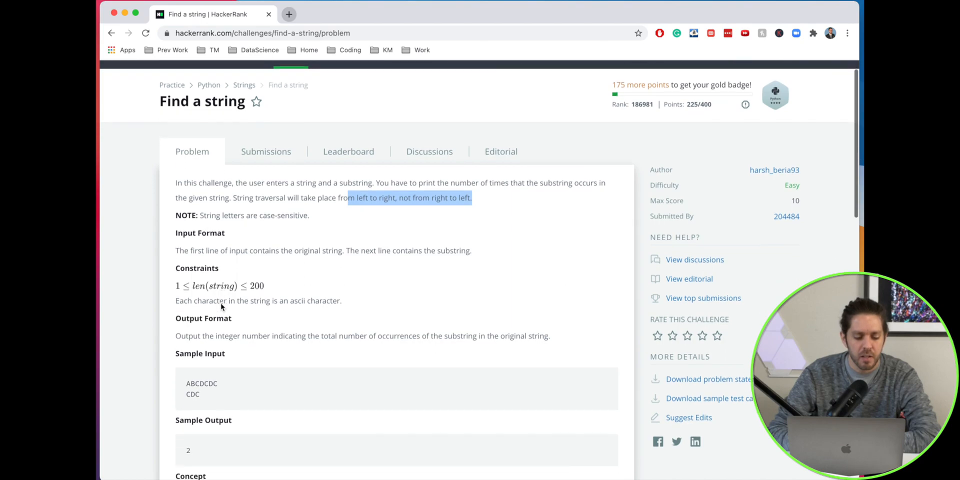
pyautogui.moveTo(200, 215); pyautogui.dragTo(247, 215)
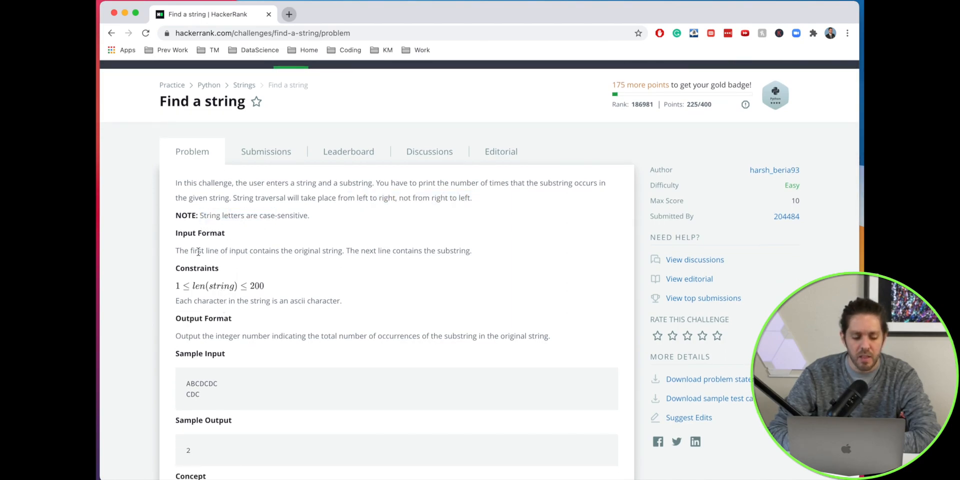
pyautogui.moveTo(197, 251); pyautogui.dragTo(311, 250)
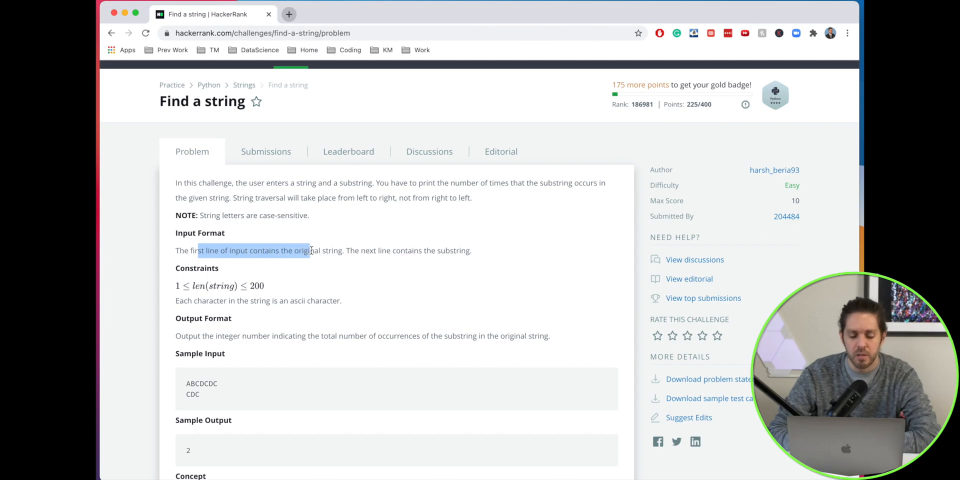
pyautogui.moveTo(311, 250); pyautogui.dragTo(446, 251)
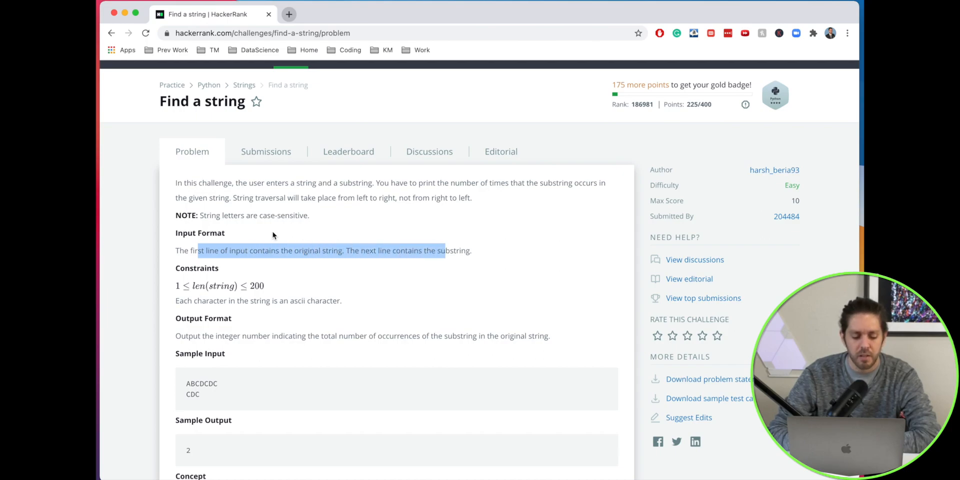
pyautogui.scroll(-3)
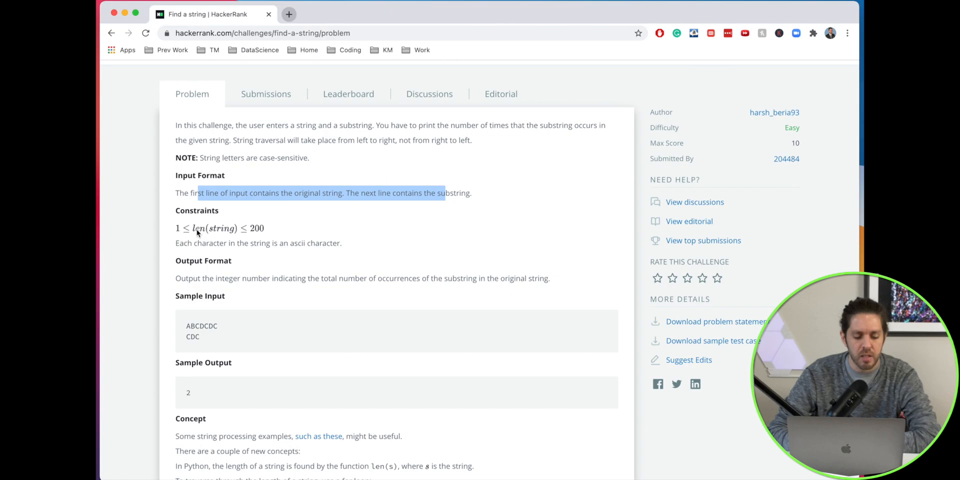
pyautogui.moveTo(255, 231)
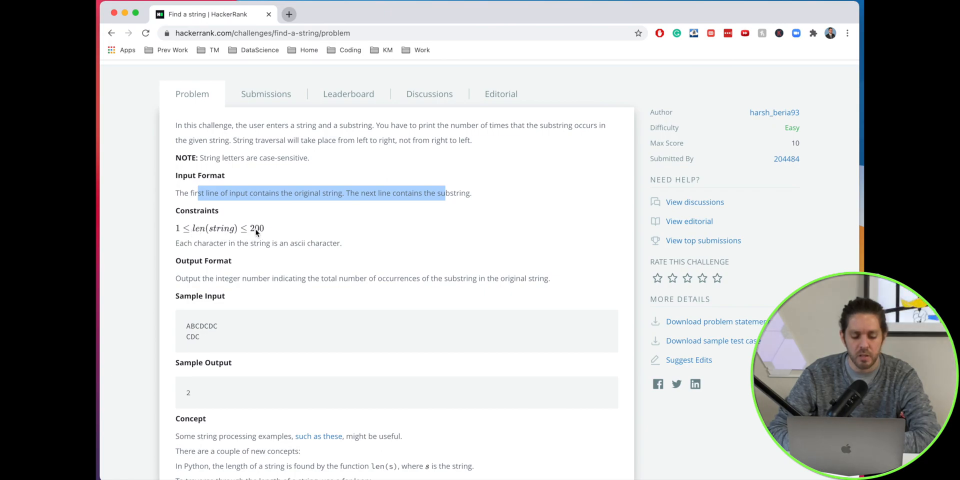
pyautogui.scroll(-3)
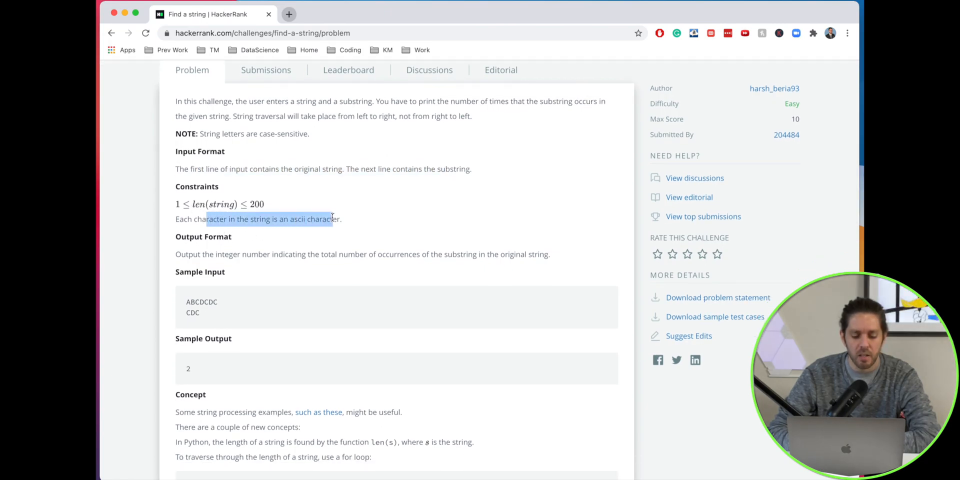
pyautogui.scroll(-3)
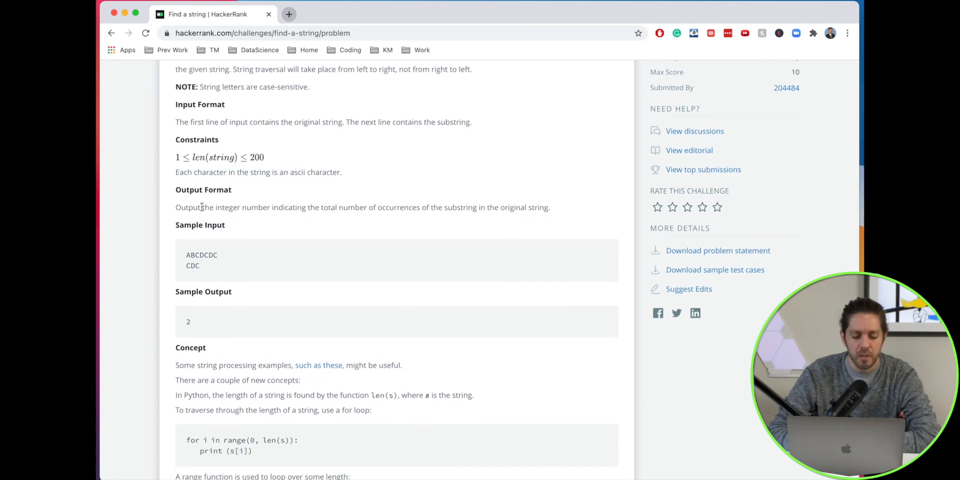
pyautogui.moveTo(199, 207); pyautogui.dragTo(425, 207)
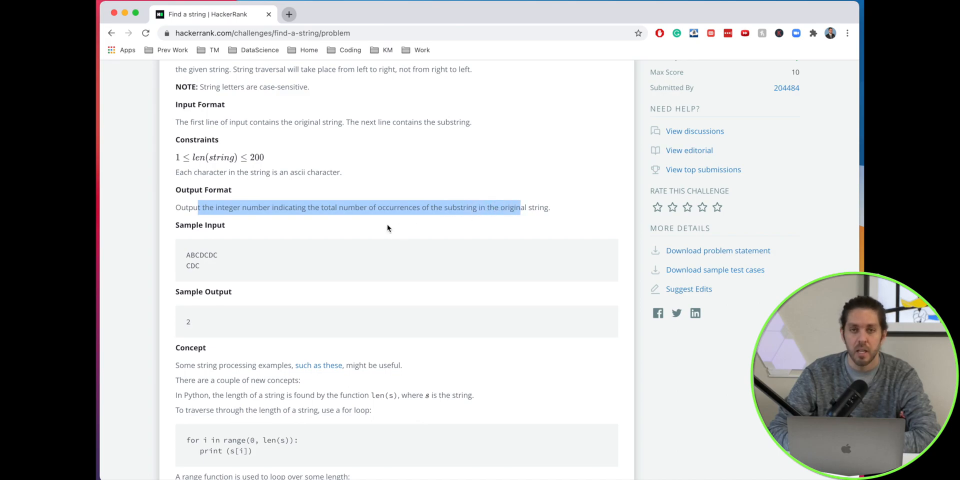
pyautogui.scroll(-3)
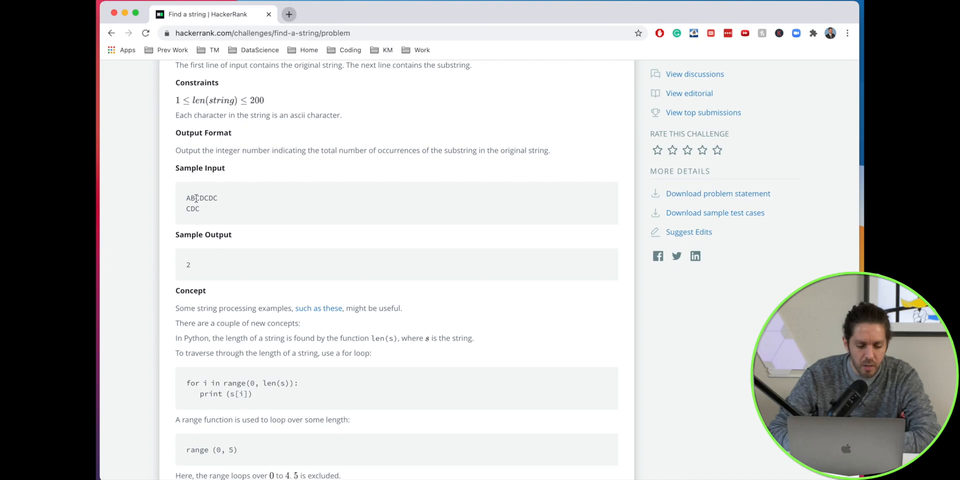
# - Highlight the sample input ABCDCDC, the sample output 2, and the range (0, 5) example
pyautogui.doubleClick(201, 198)
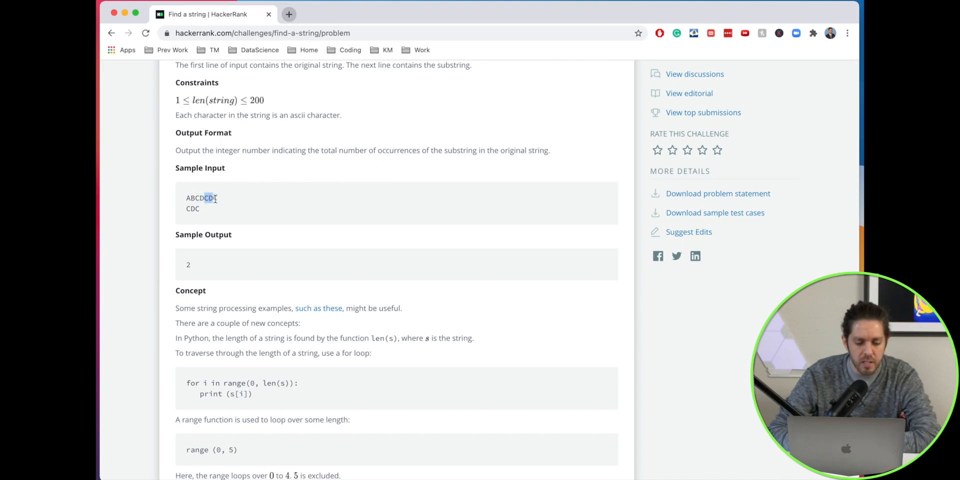
pyautogui.click(188, 265)
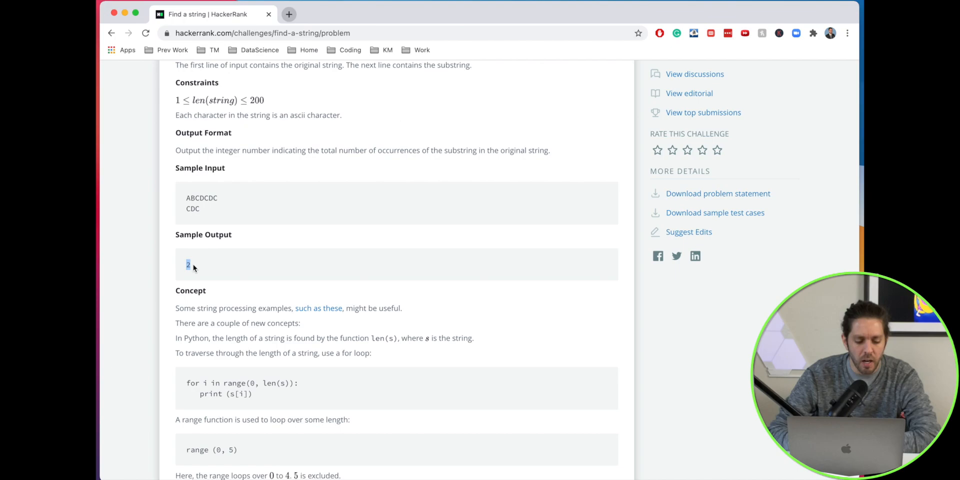
pyautogui.scroll(-3)
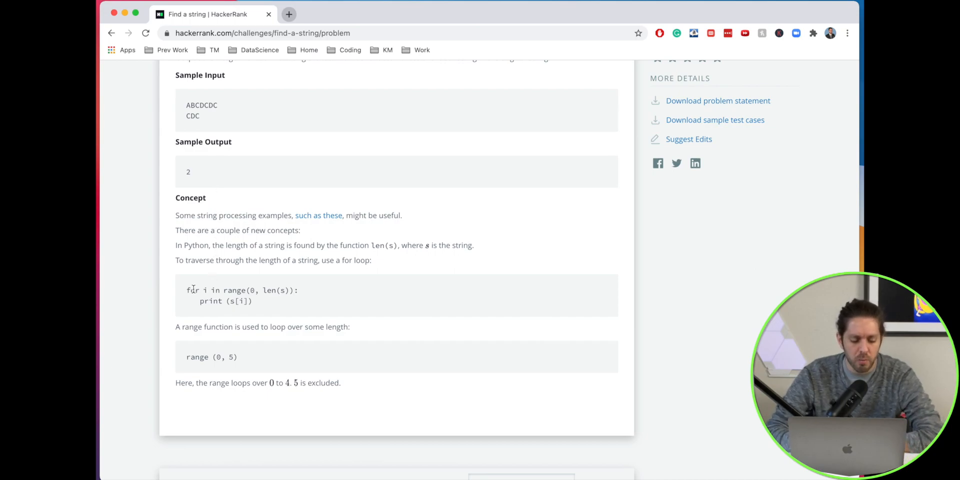
pyautogui.scroll(-3)
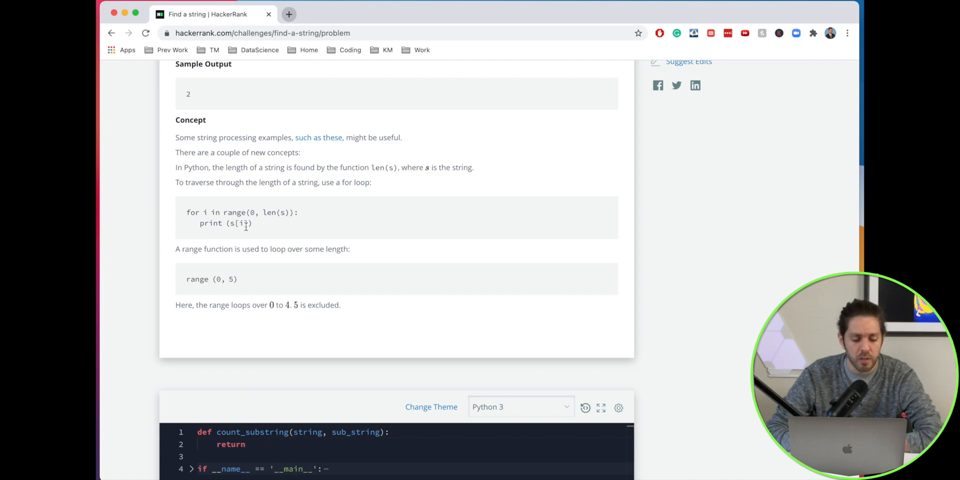
pyautogui.scroll(-3)
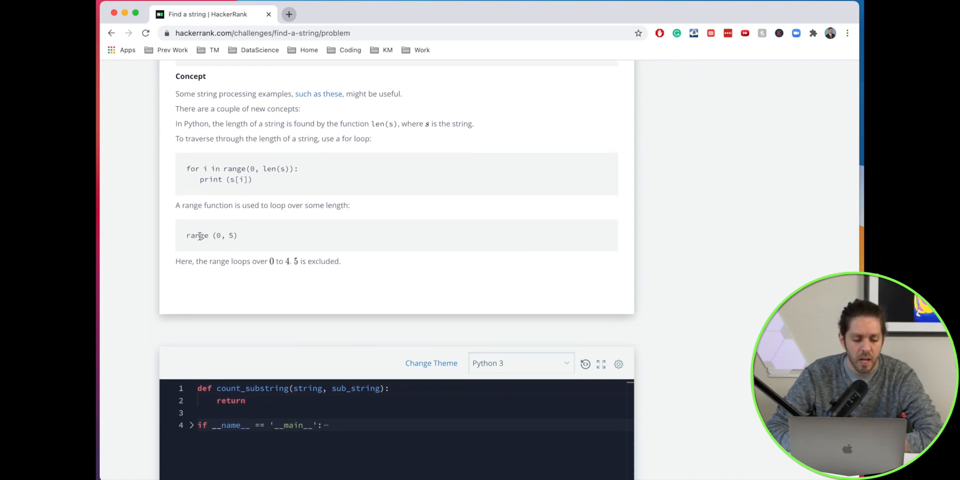
pyautogui.moveTo(190, 235); pyautogui.dragTo(236, 236)
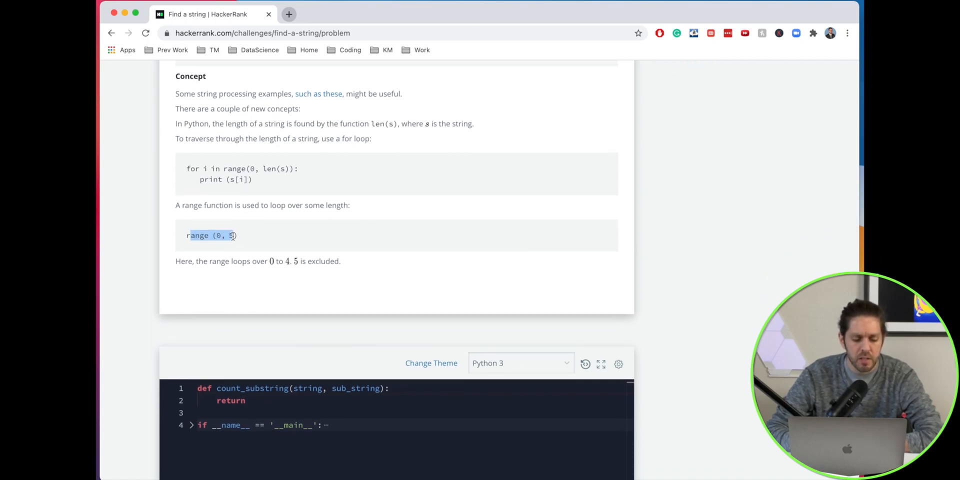
pyautogui.click(211, 235)
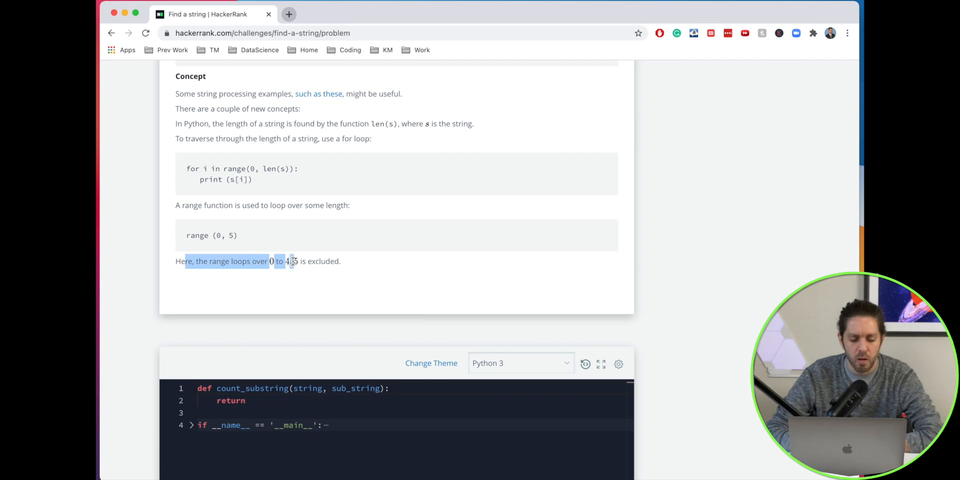
pyautogui.scroll(-3)
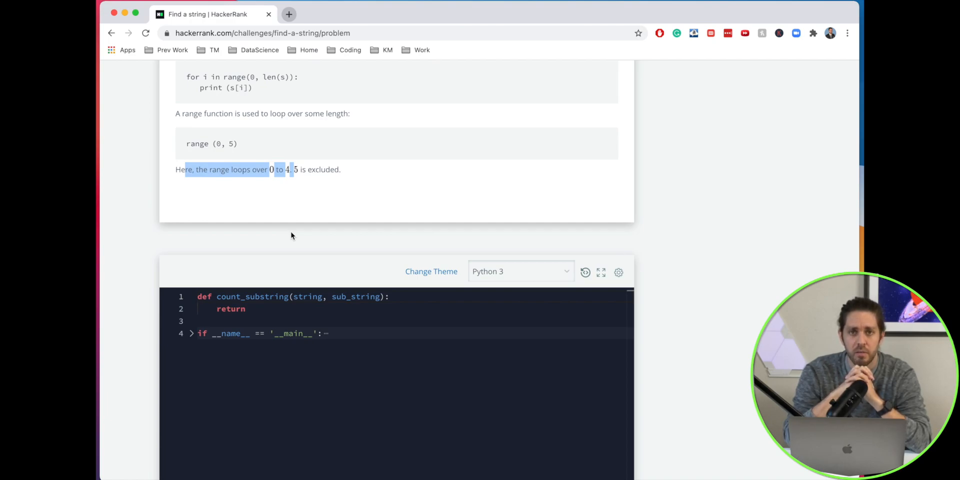
pyautogui.moveTo(258, 288)
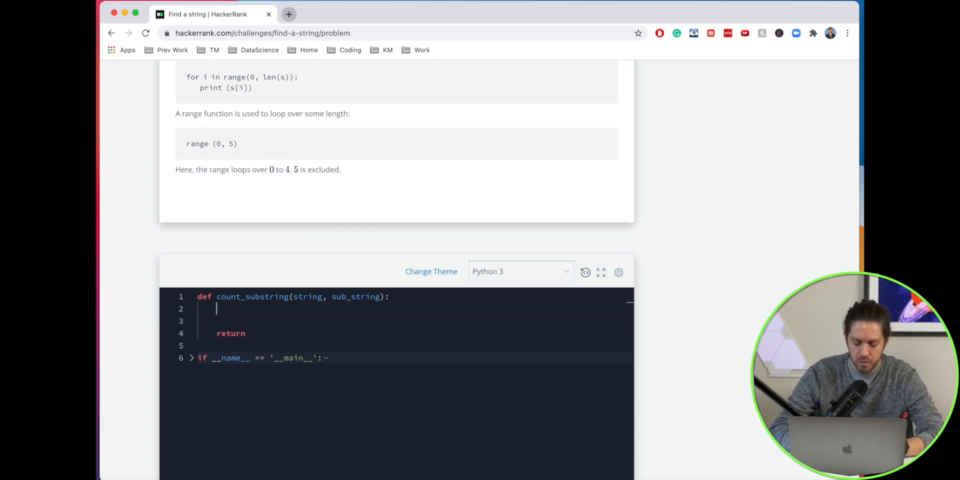
# - Add strlen = len(string), sublen = len(sub_string), and open for i in range(strlen):
pyautogui.write('strlen =')
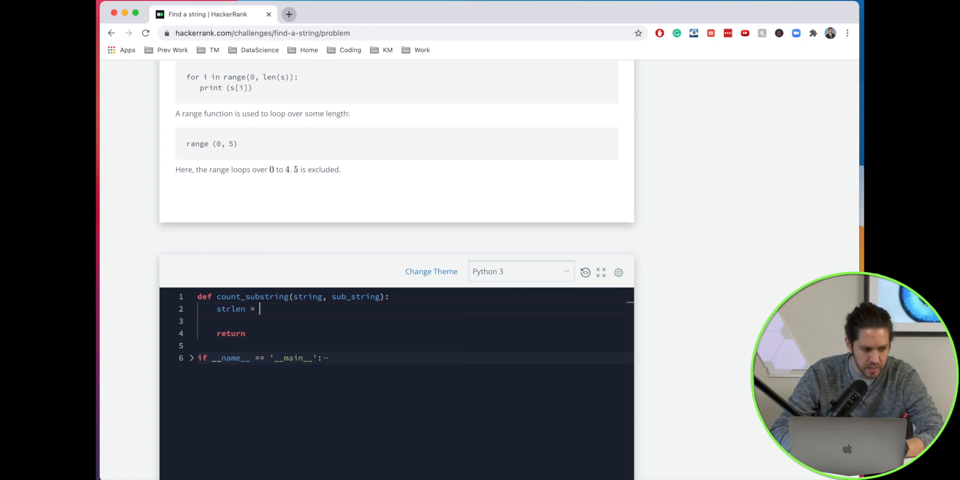
pyautogui.write('len(string')
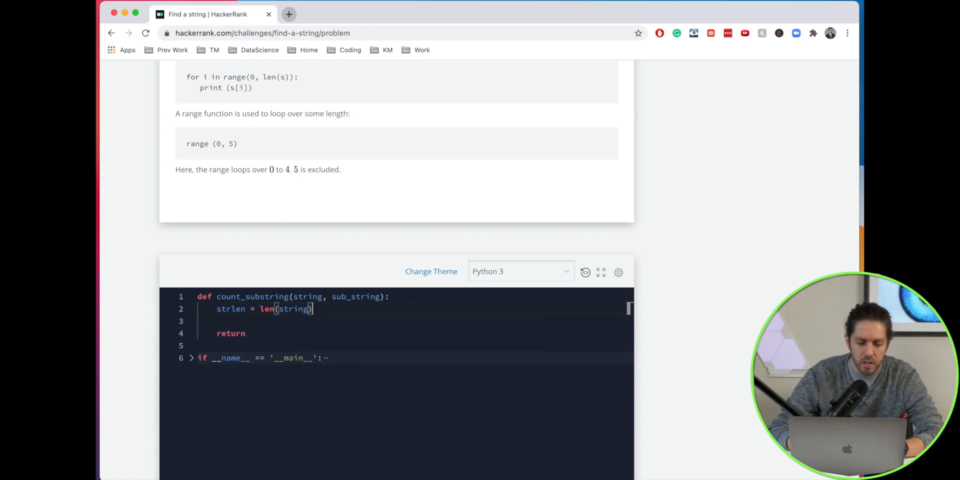
pyautogui.write('sublen = l')
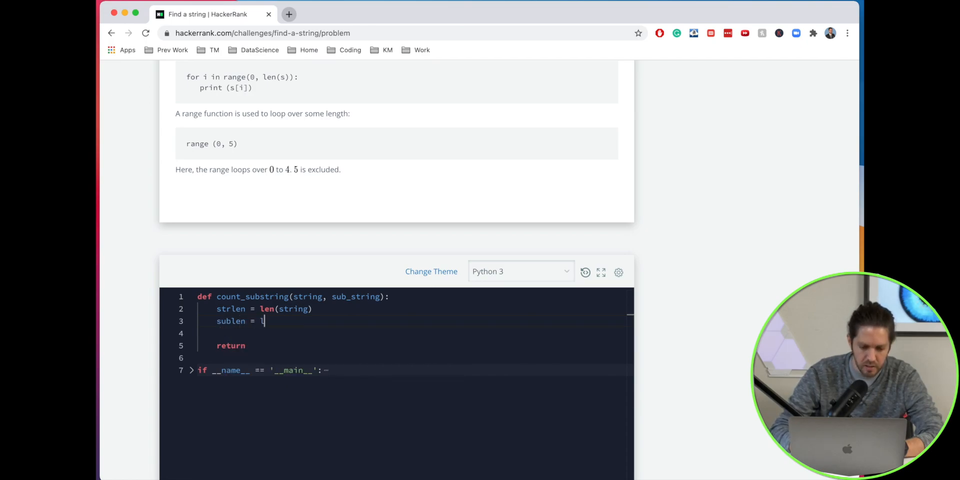
pyautogui.write('en(sub_string')
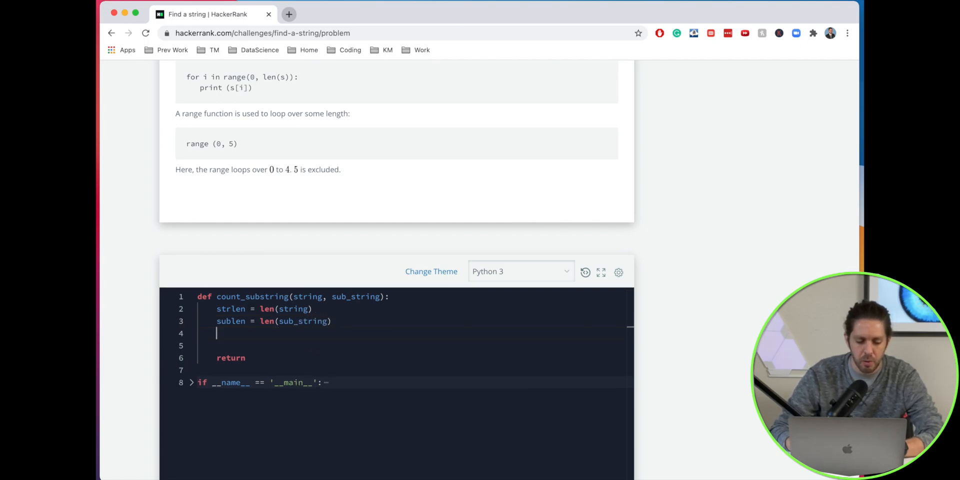
pyautogui.write('for i in range(')
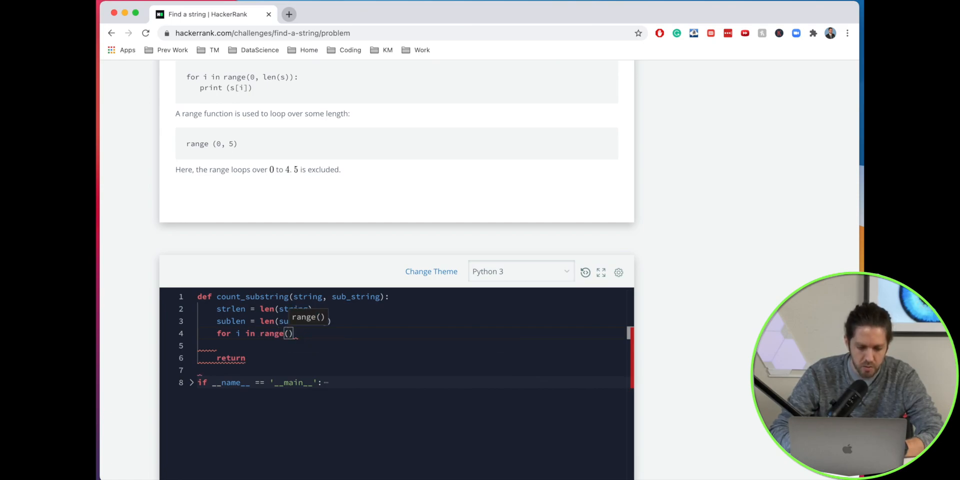
pyautogui.write('strlen')
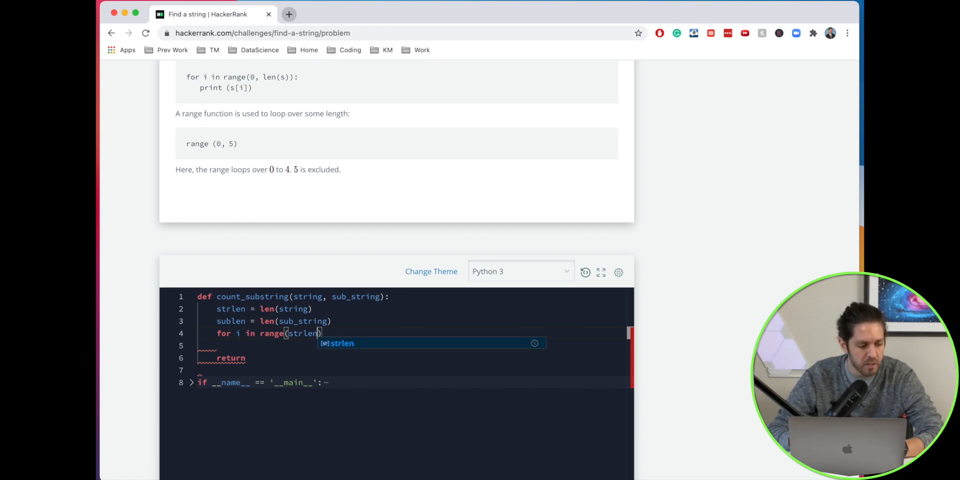
pyautogui.write('):')
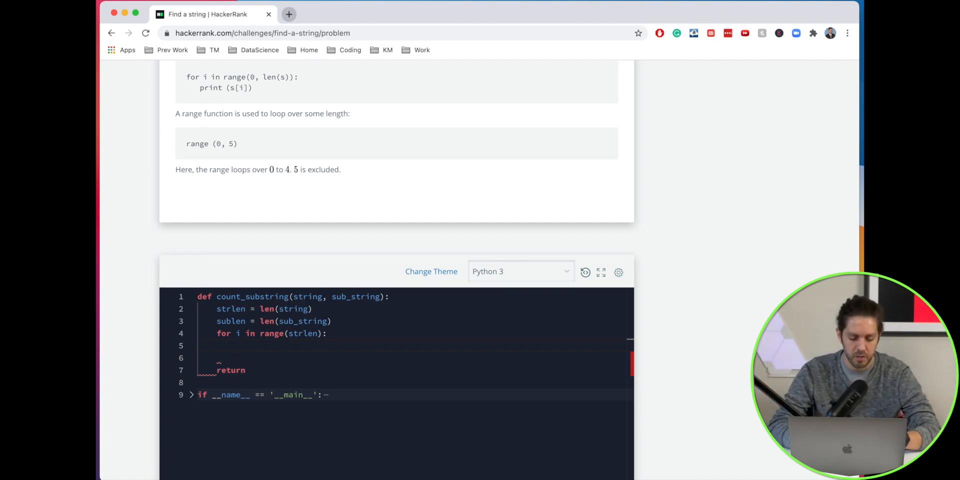
# - Inside the loop, add if string[i:i+sublen] == sub_string: and start a new counter line
pyautogui.write('f')
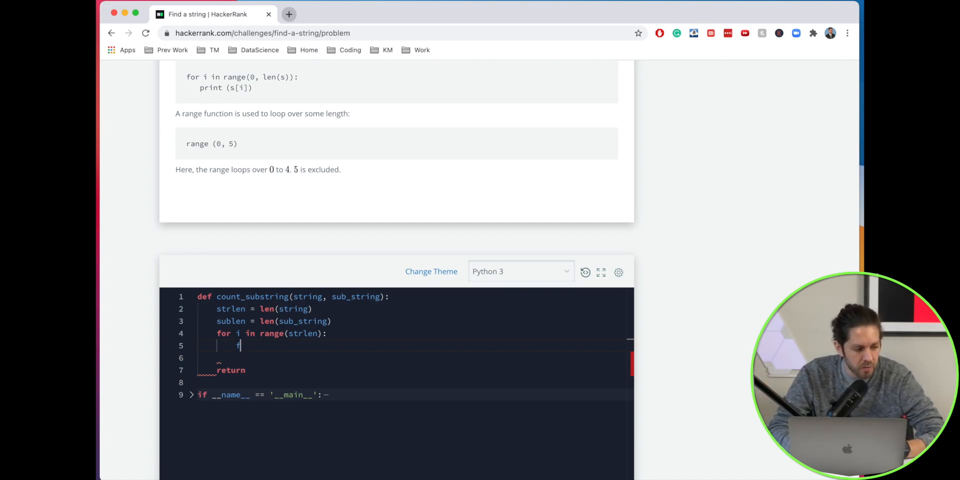
pyautogui.write('if')
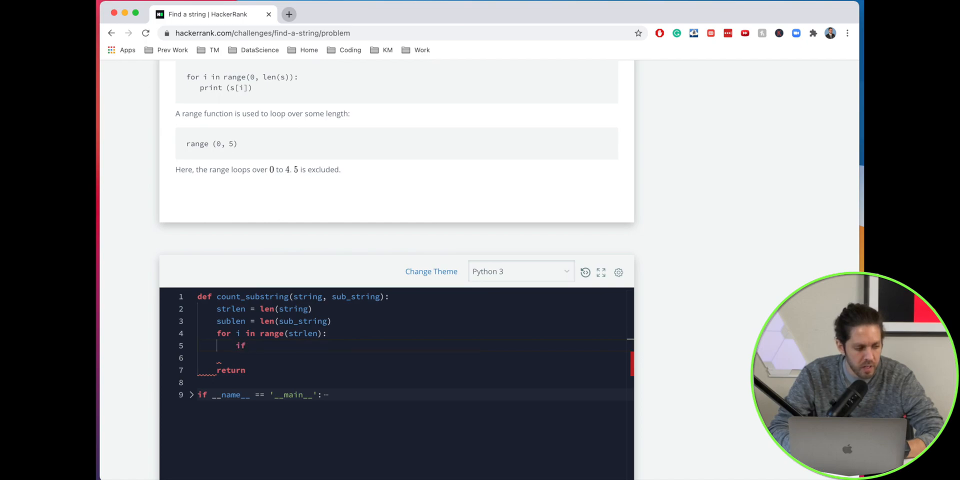
pyautogui.write('string[]')
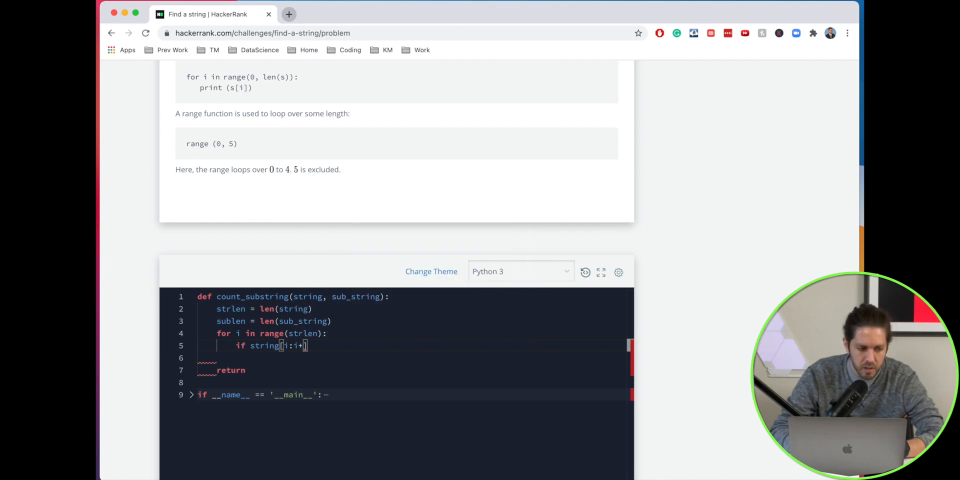
pyautogui.write('sublen')
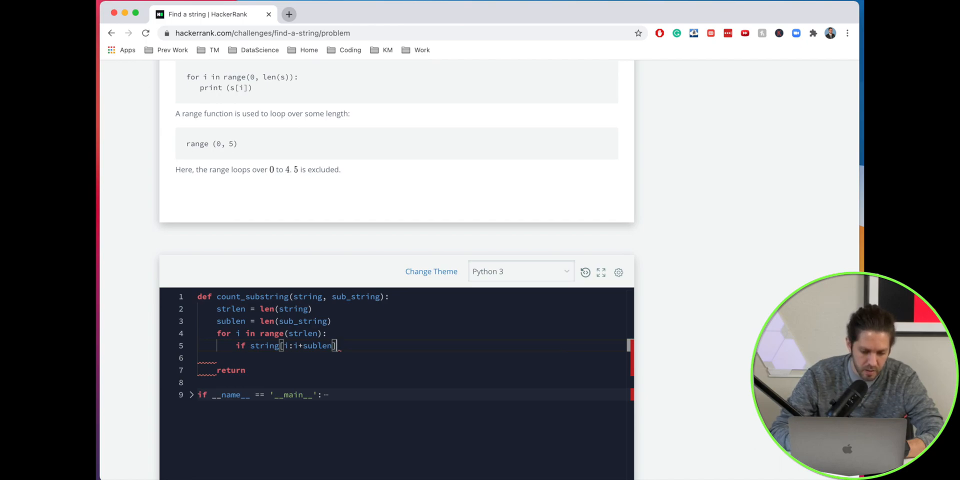
pyautogui.write('. ==')
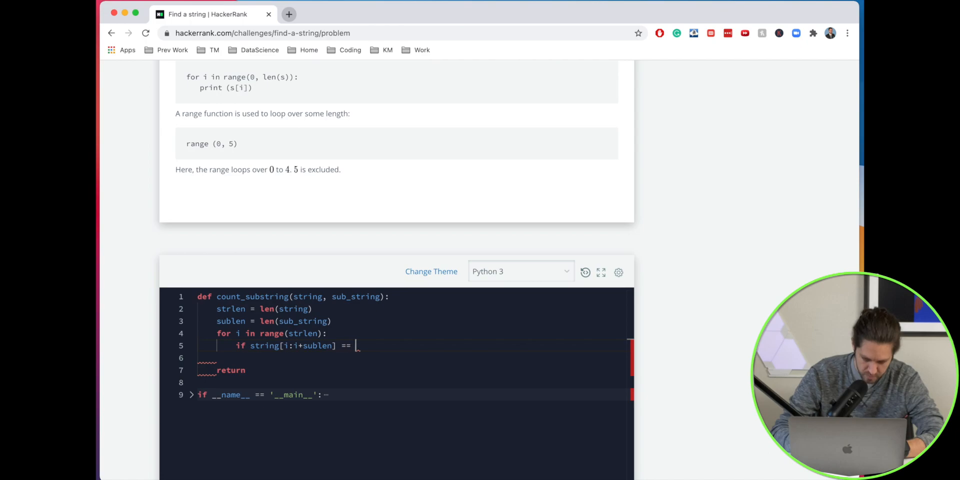
pyautogui.write('sub_string')
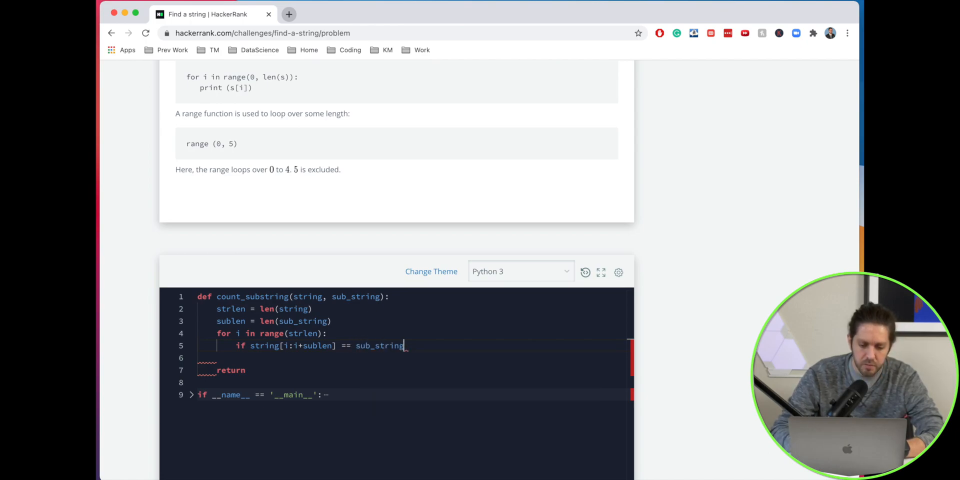
pyautogui.write(':')
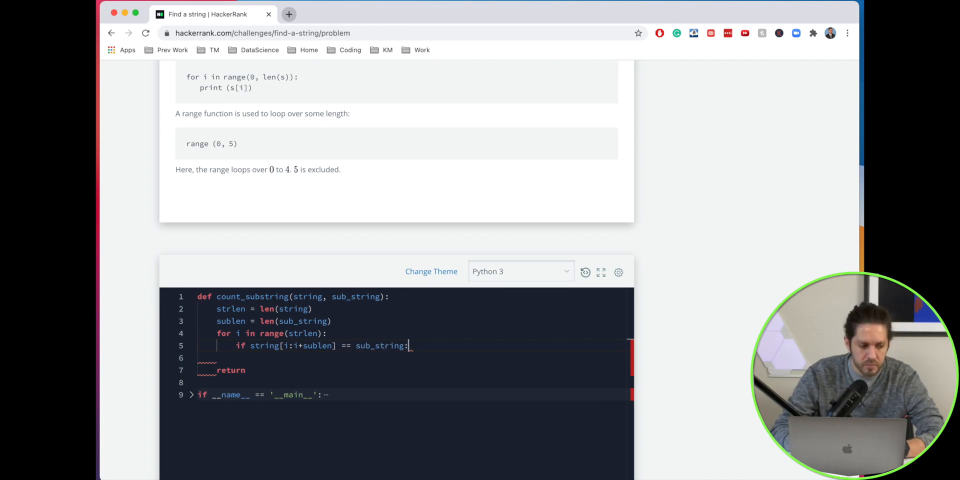
pyautogui.write('ct')
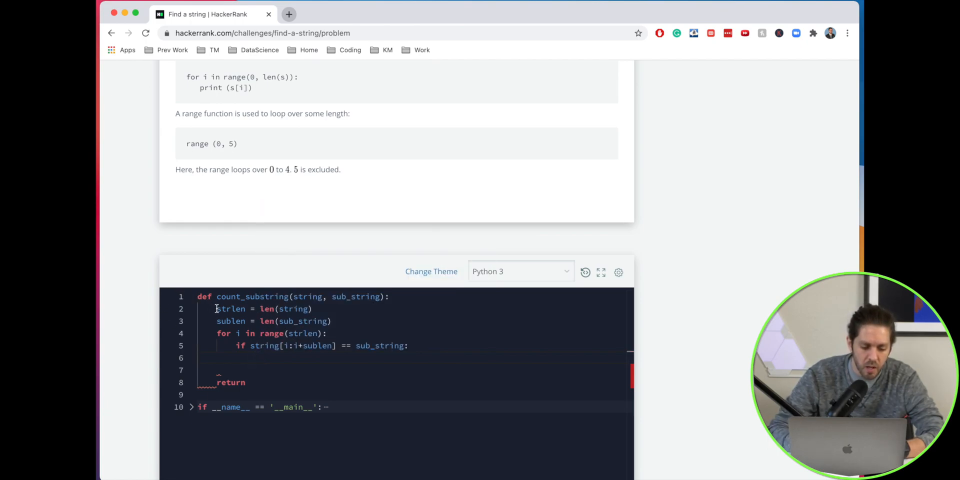
pyautogui.press('enter')
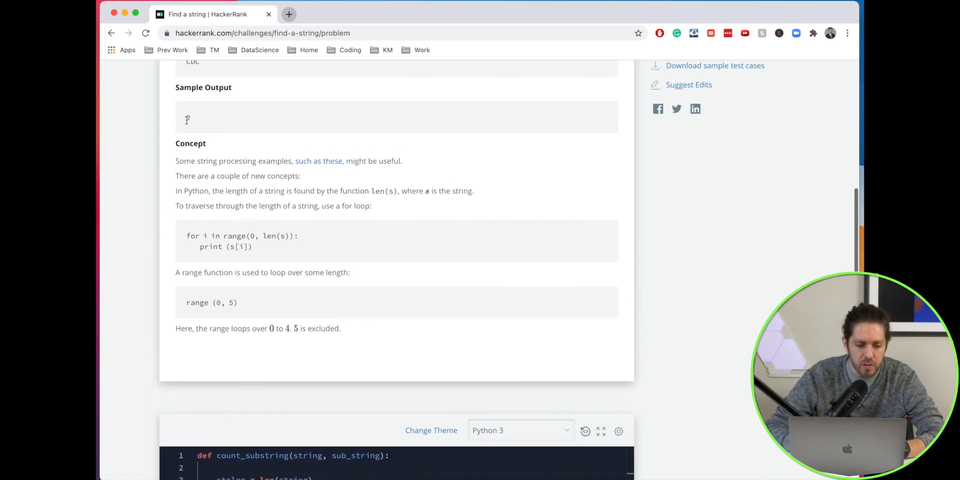
# - Initialise ctr = 0, add ctr += 1 under the if, and return ctr
pyautogui.scroll(-3)
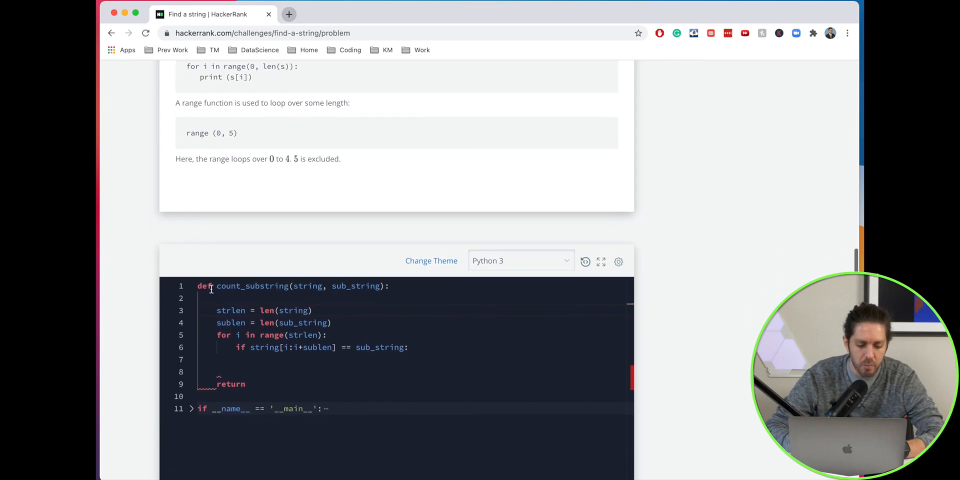
pyautogui.write('ctr = 0')
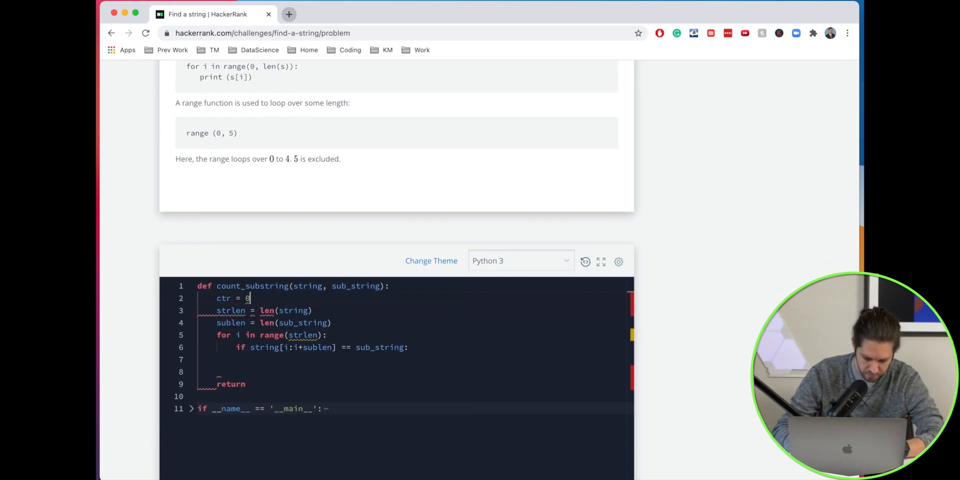
pyautogui.write('ctr +')
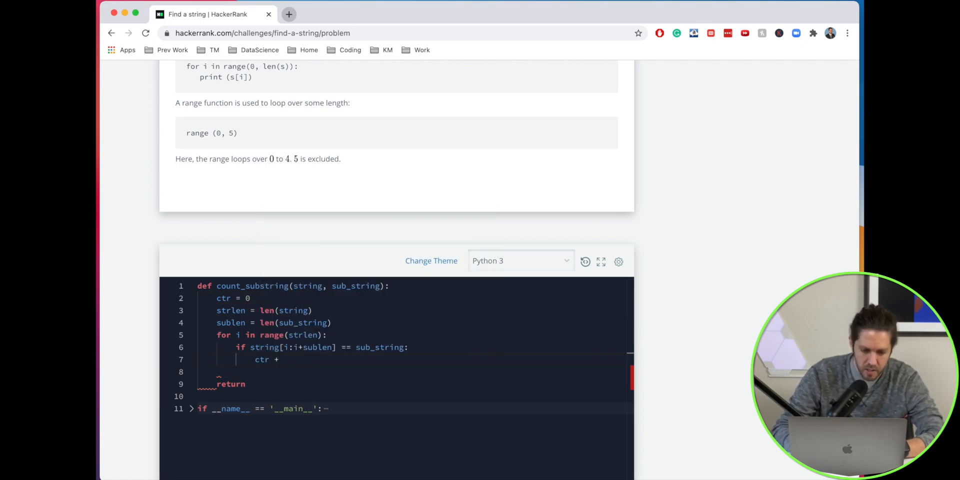
pyautogui.write('=1')
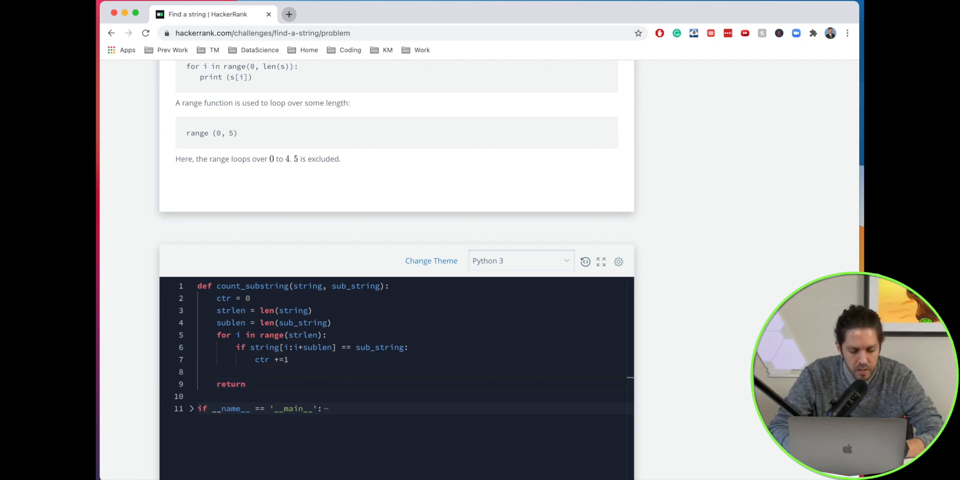
pyautogui.write('ctr')
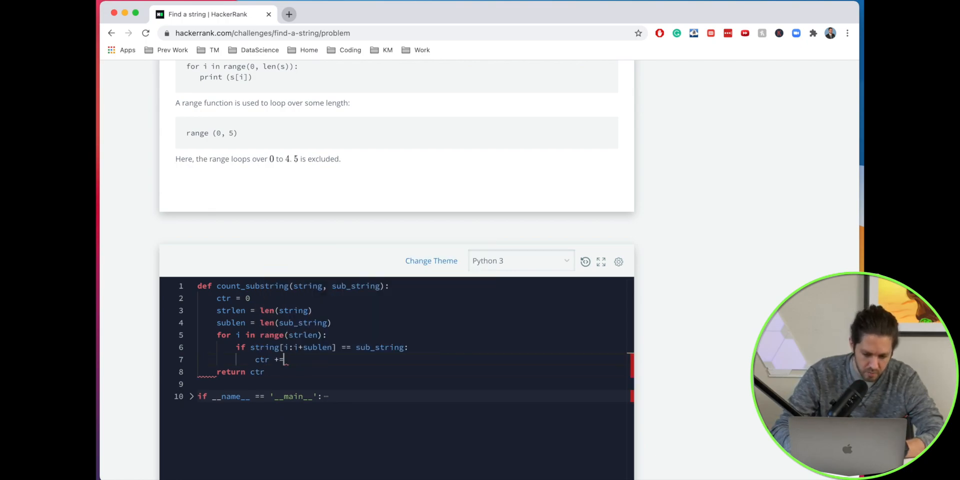
pyautogui.write('1')
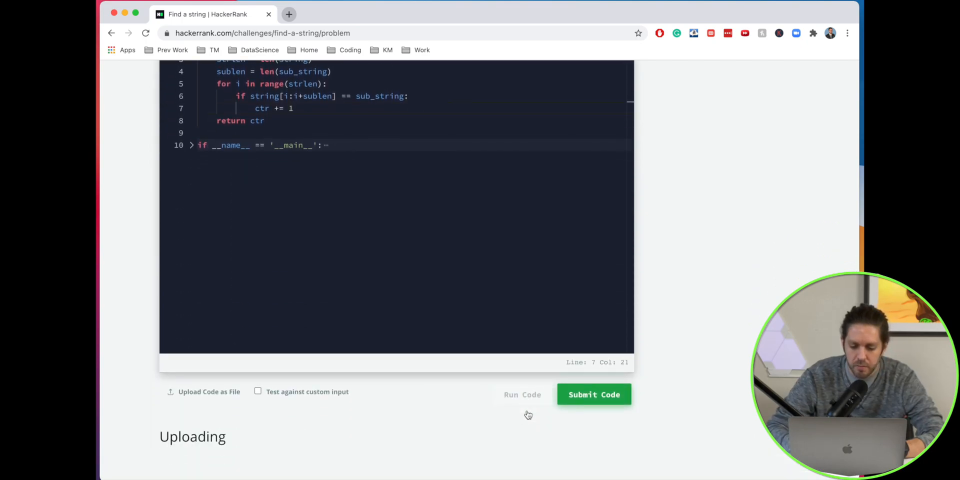
# - Run the sample test (output 2), then submit and review passed test cases 0–6
pyautogui.click(522, 395)
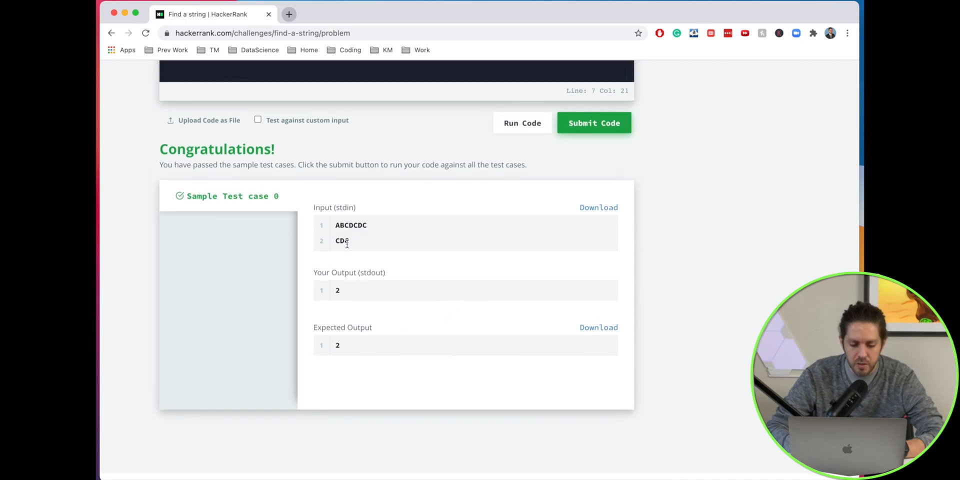
pyautogui.click(593, 122)
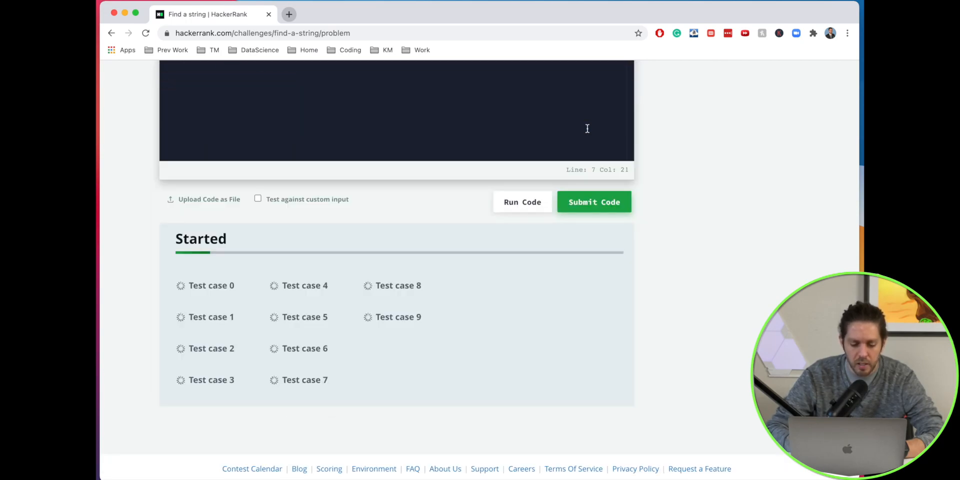
pyautogui.click(522, 202)
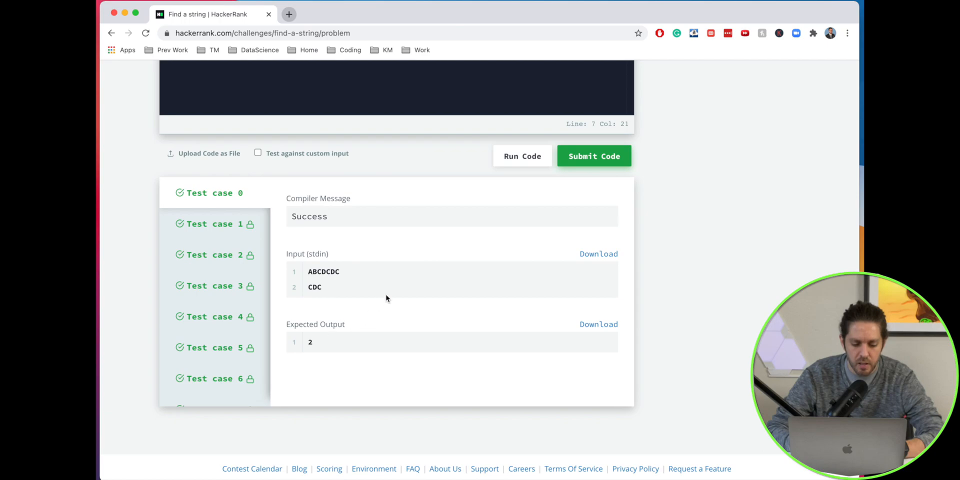